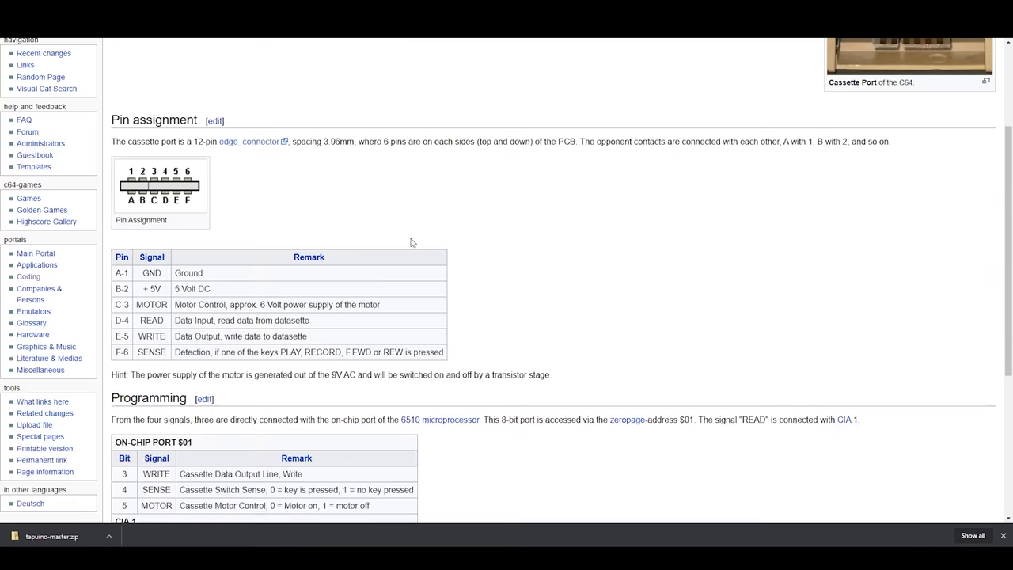
Step: Scroll the C64-Wiki cassette port page to review its pin assignments
scroll("down", 3)
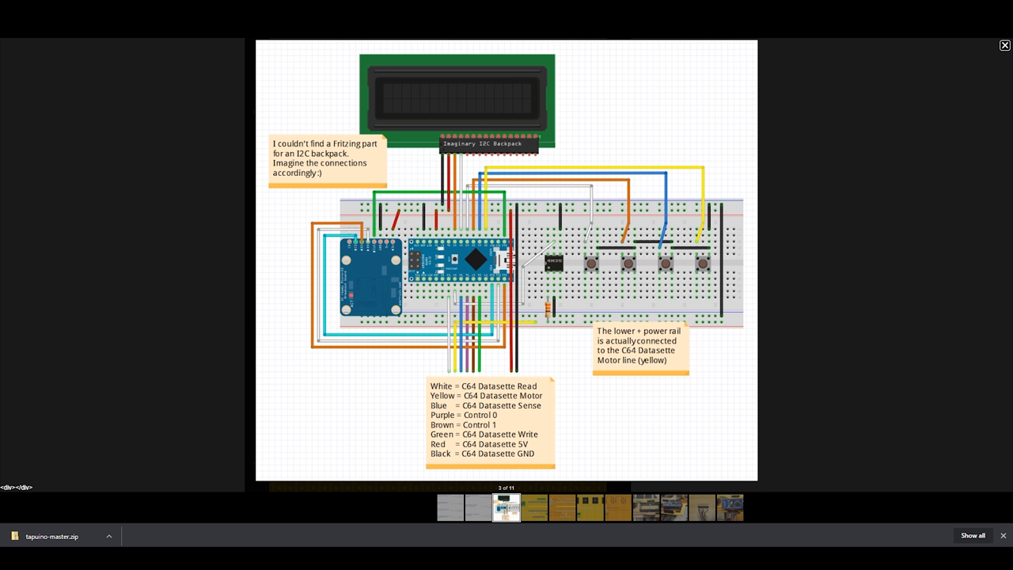
Step: Close the wiring diagram and read the post's closing notes down to the comments
left_click(1004, 45)
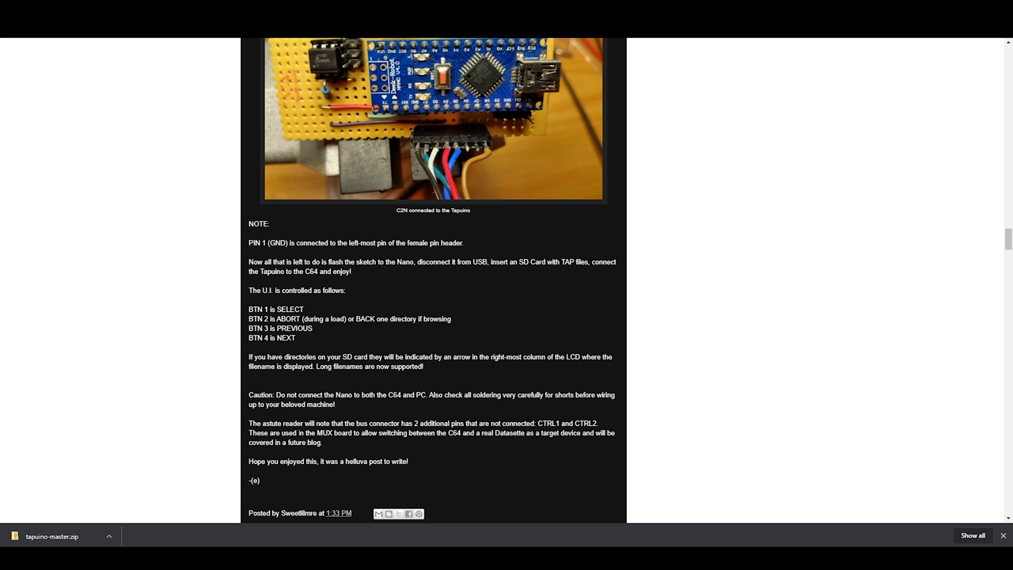
mouse_move(449, 420)
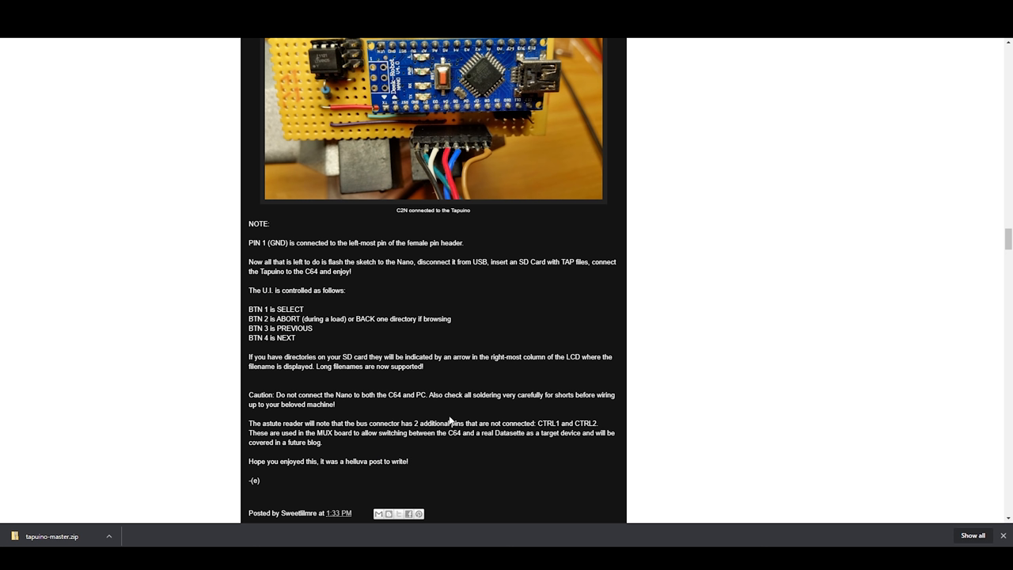
mouse_move(608, 420)
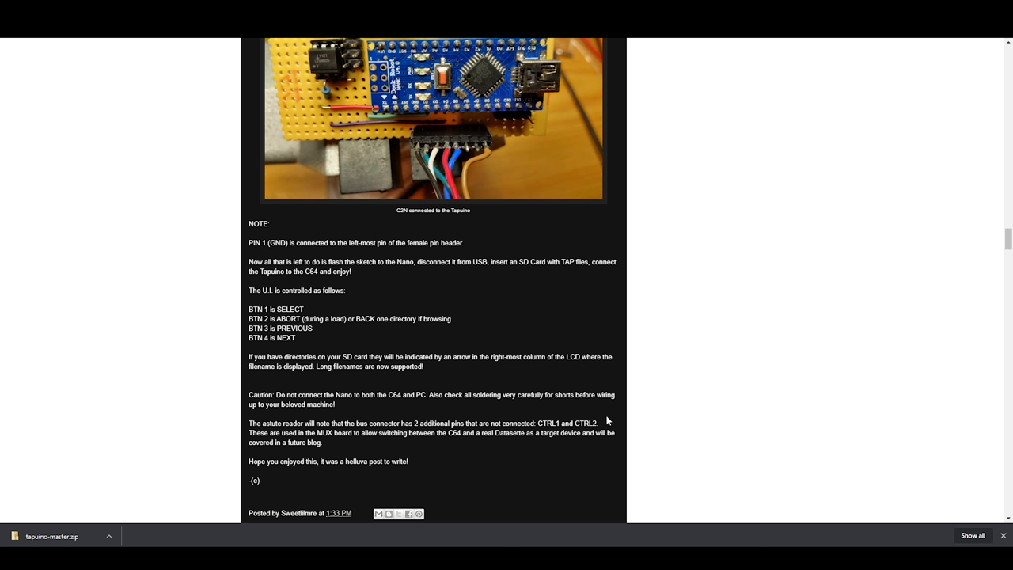
mouse_move(551, 444)
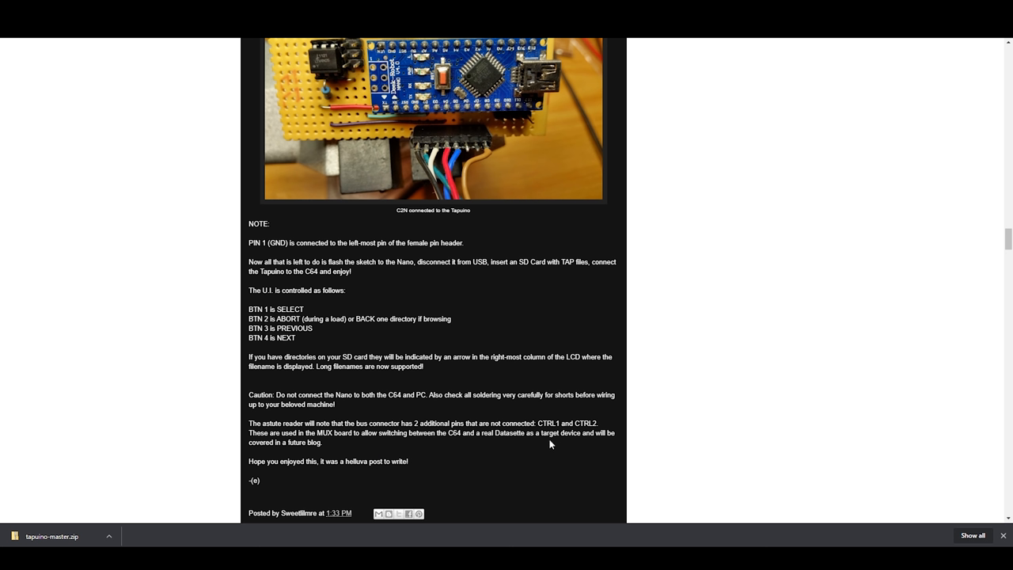
scroll("down", 3)
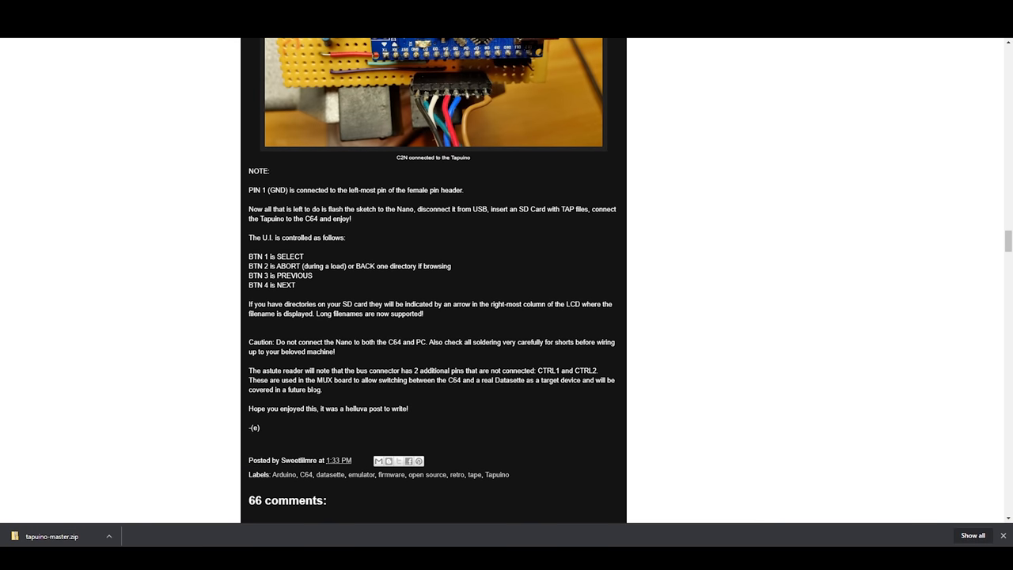
mouse_move(345, 388)
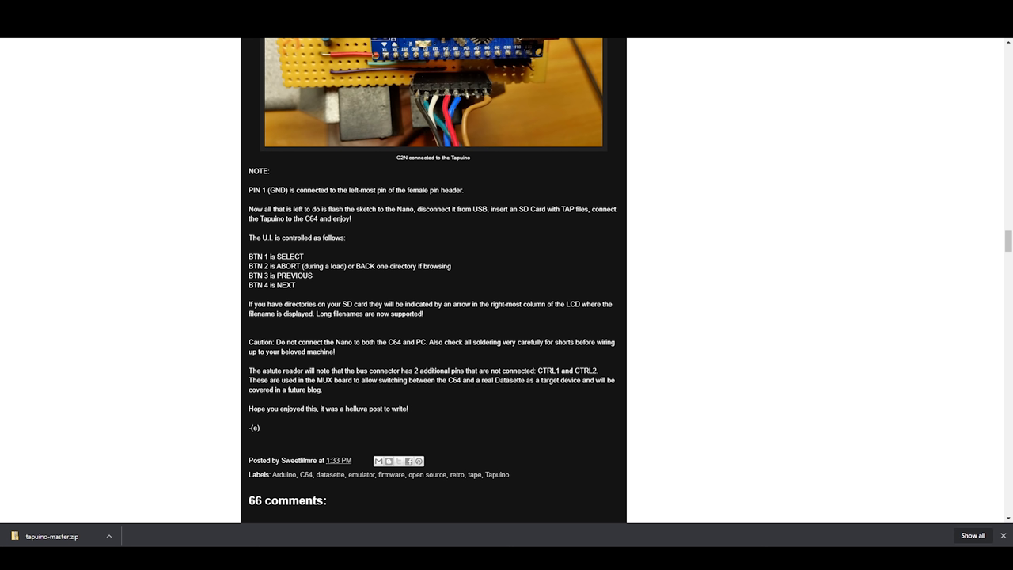
mouse_move(500, 361)
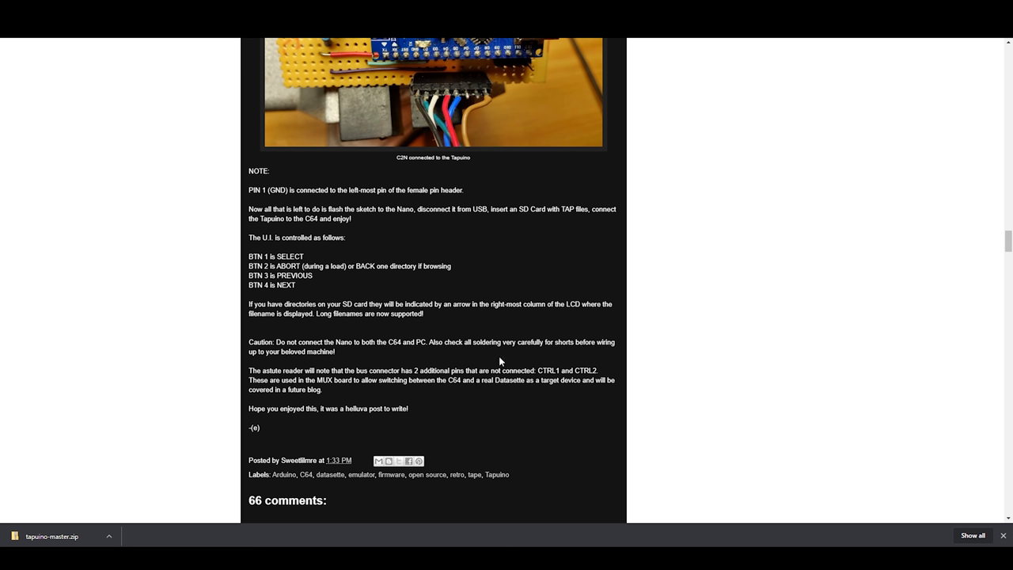
mouse_move(489, 389)
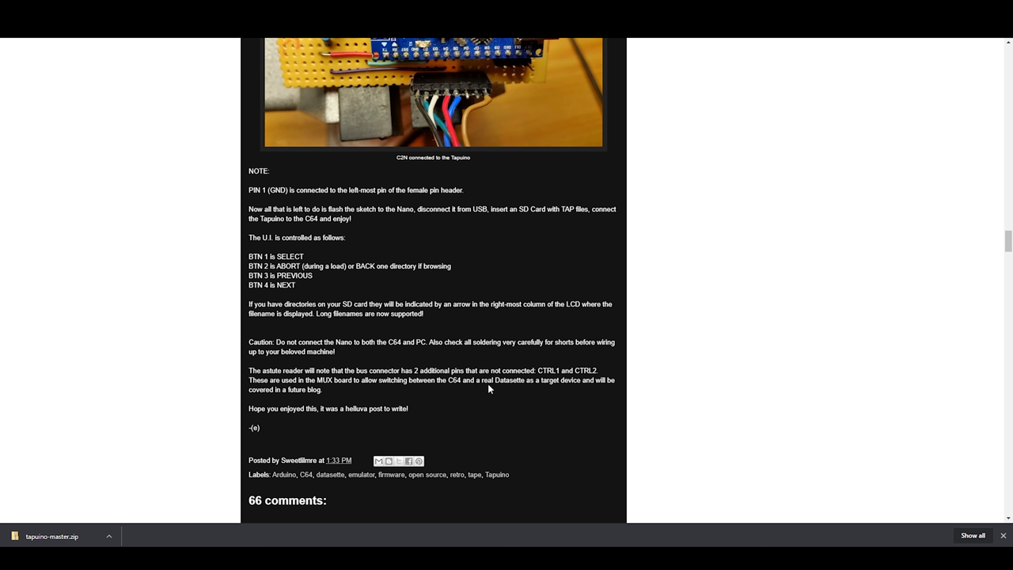
mouse_move(432, 398)
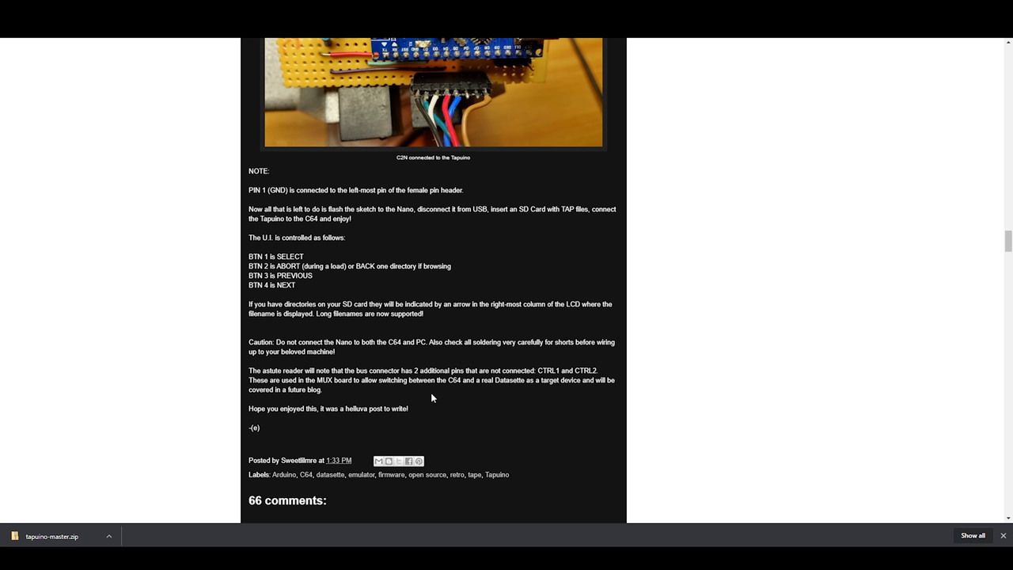
mouse_move(419, 403)
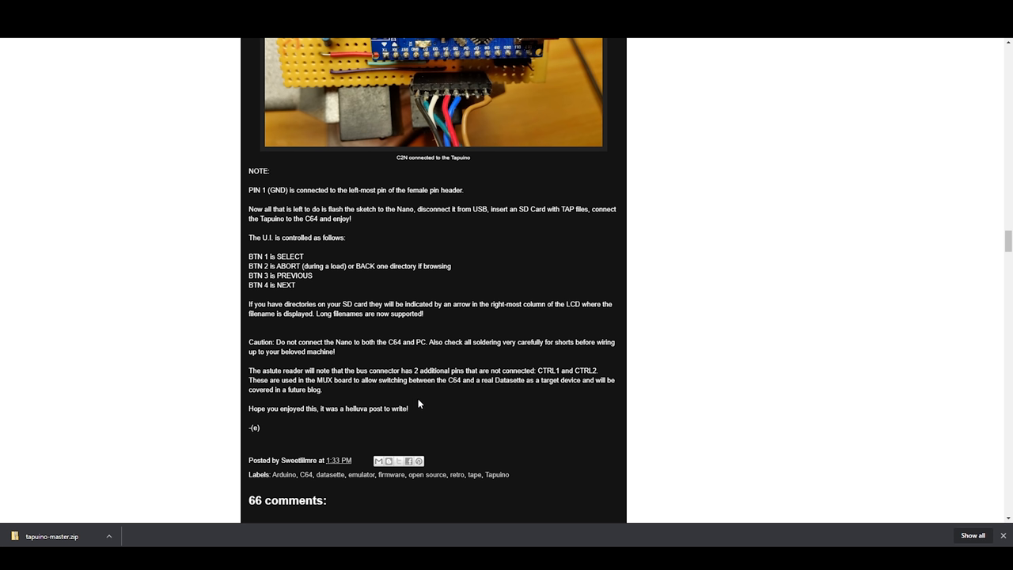
mouse_move(418, 408)
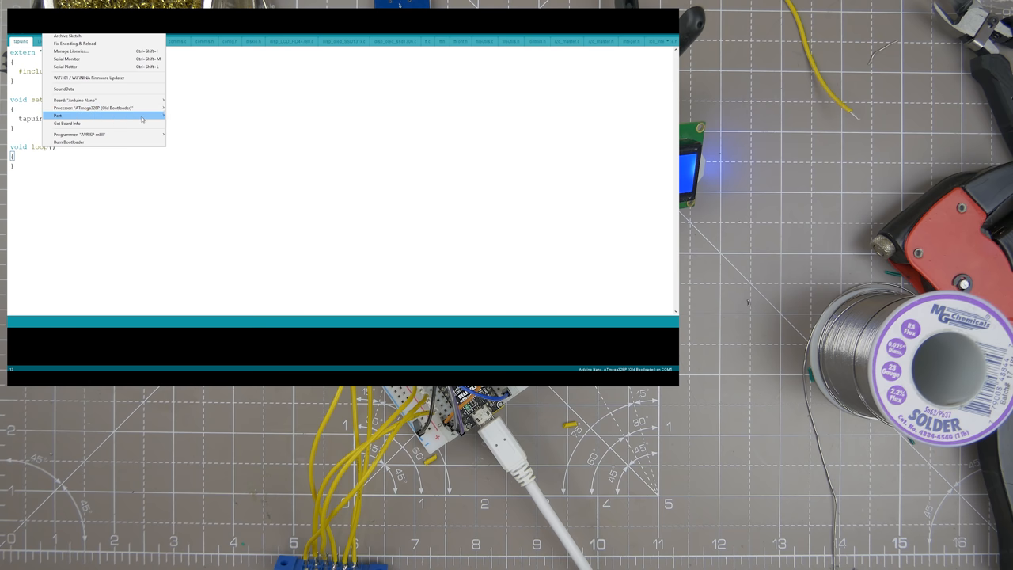
Step: Select COM14 as the Nano's port and compile, which fails on missing config-user.h
left_click(57, 116)
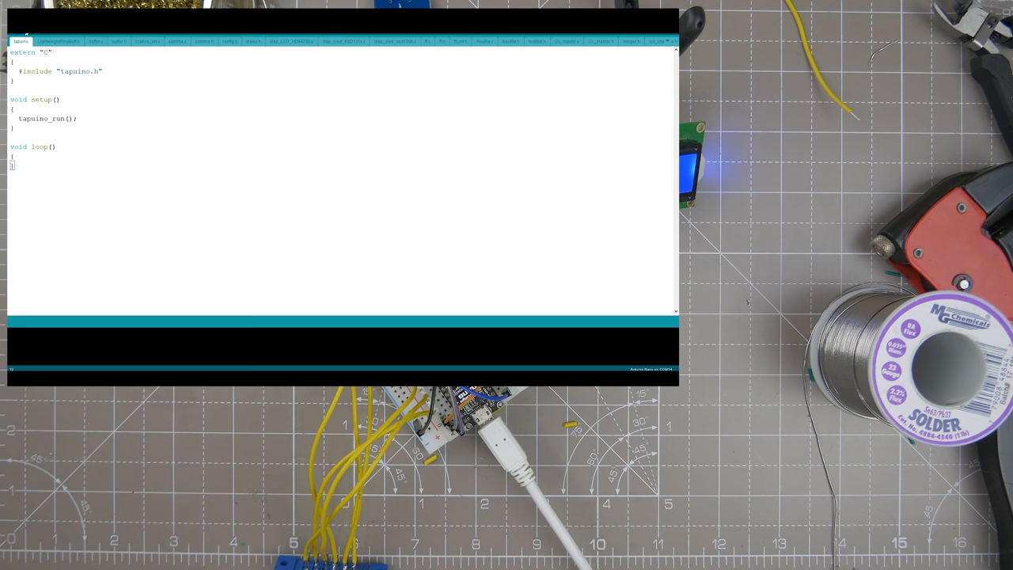
left_click(229, 41)
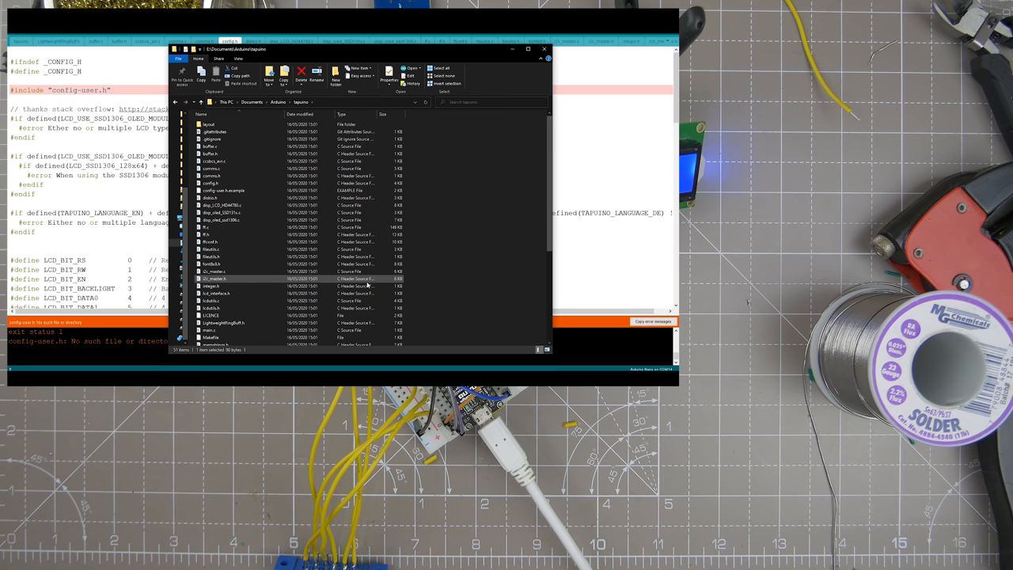
Step: Open config-user.h.example from the tapuino folder with Visual Studio Code
left_click(233, 190)
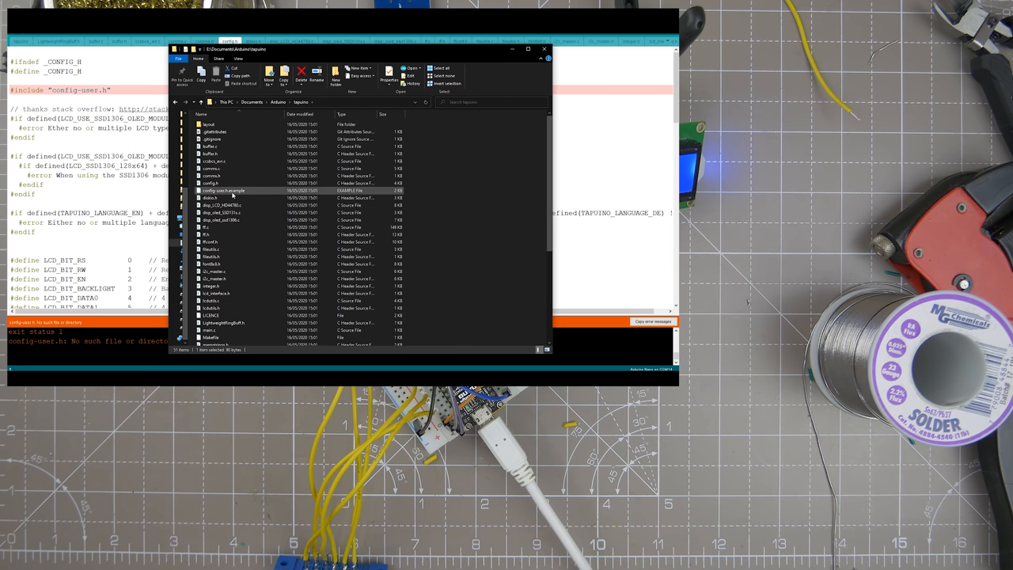
right_click(224, 191)
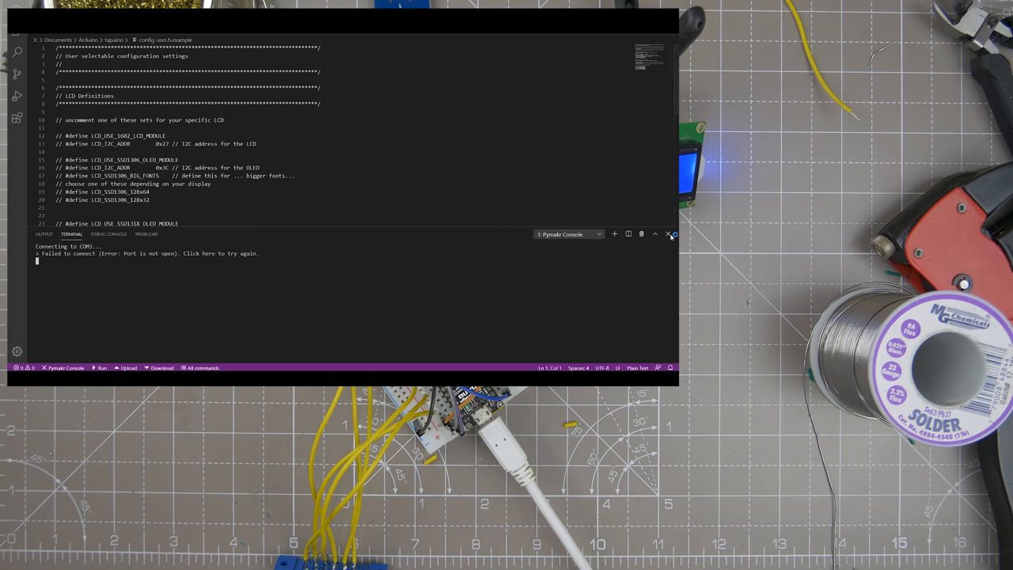
Step: Close the terminal panel and uncomment the 1602 LCD and 0x27 address defines on lines 12-13
left_click(671, 234)
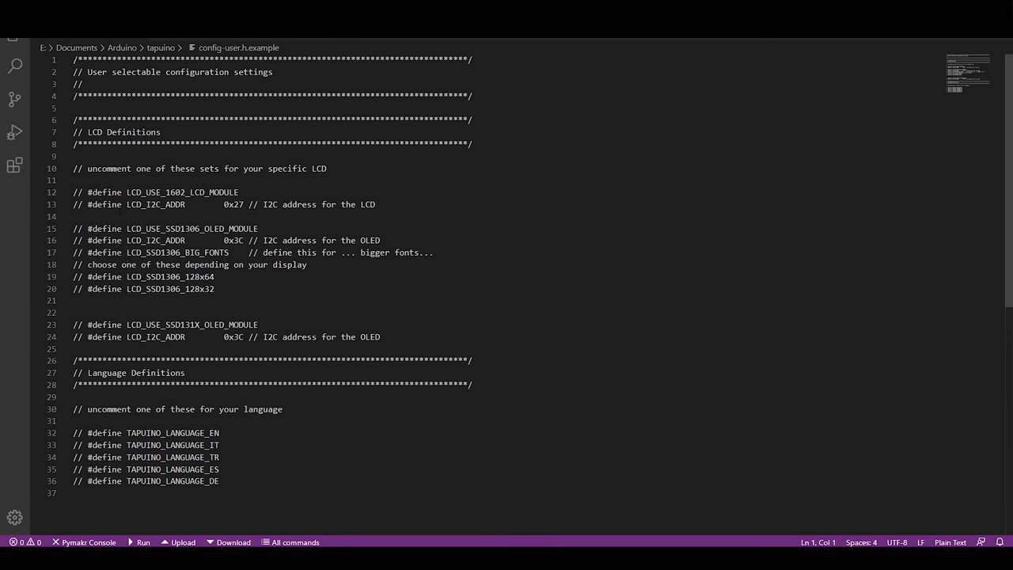
left_click(79, 192)
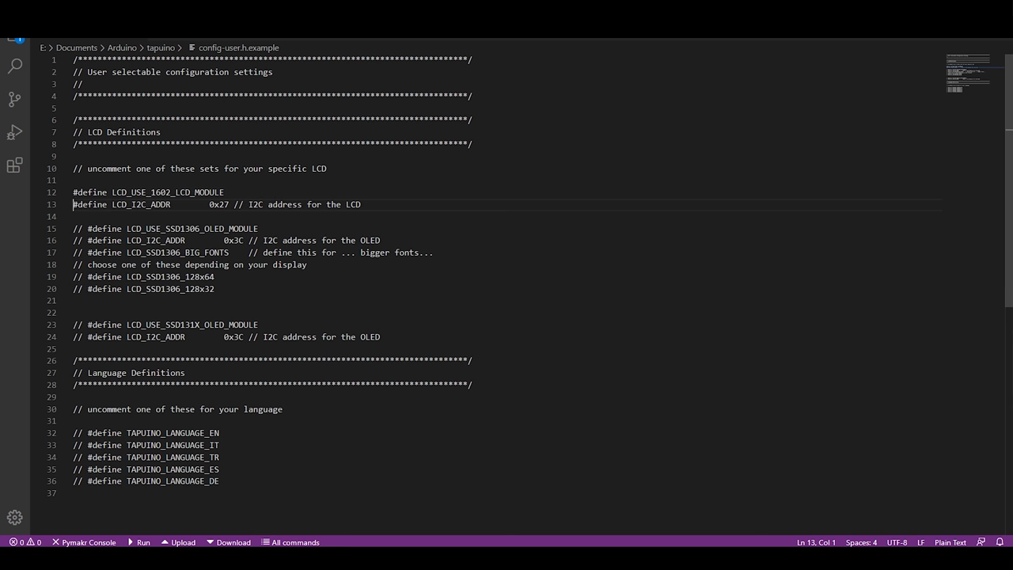
scroll("down", 3)
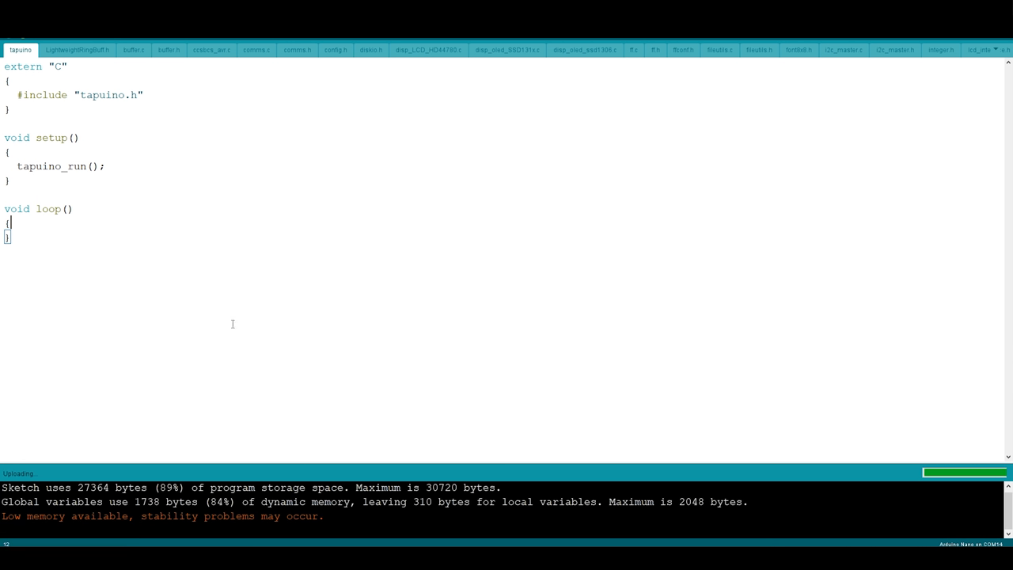
mouse_move(253, 461)
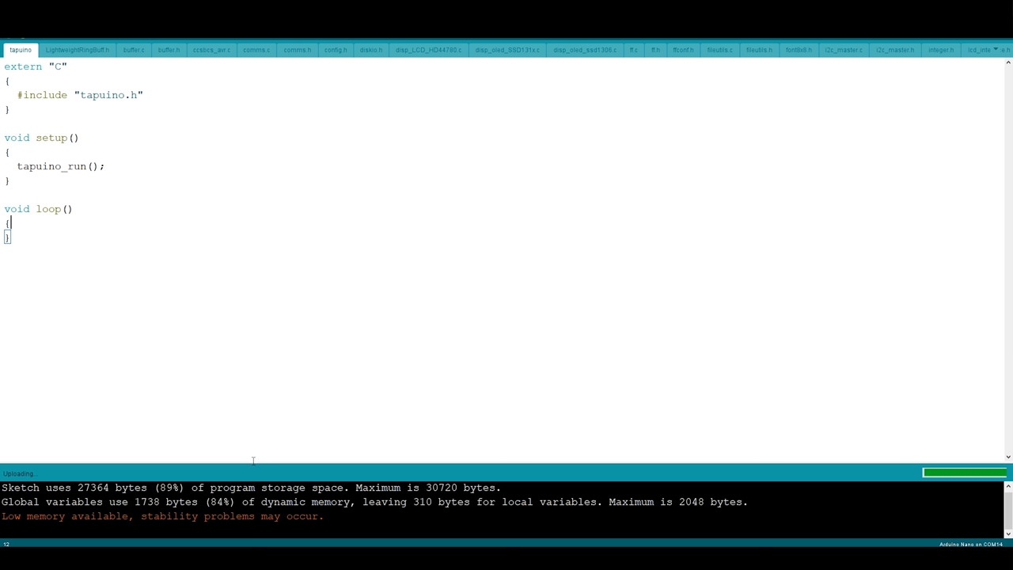